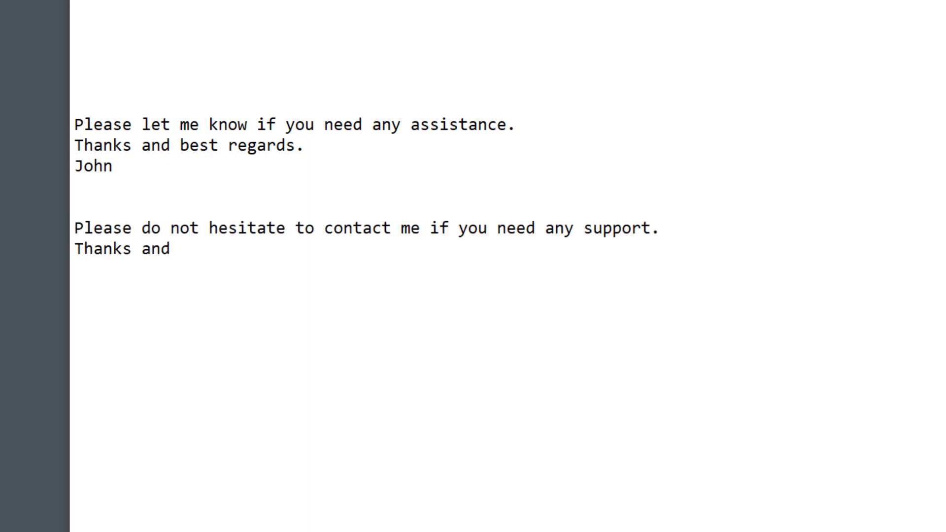
Test the rtn expansion ('kind regards.') and open the rtn phrase for editing
text(kind regards.)
text(John)
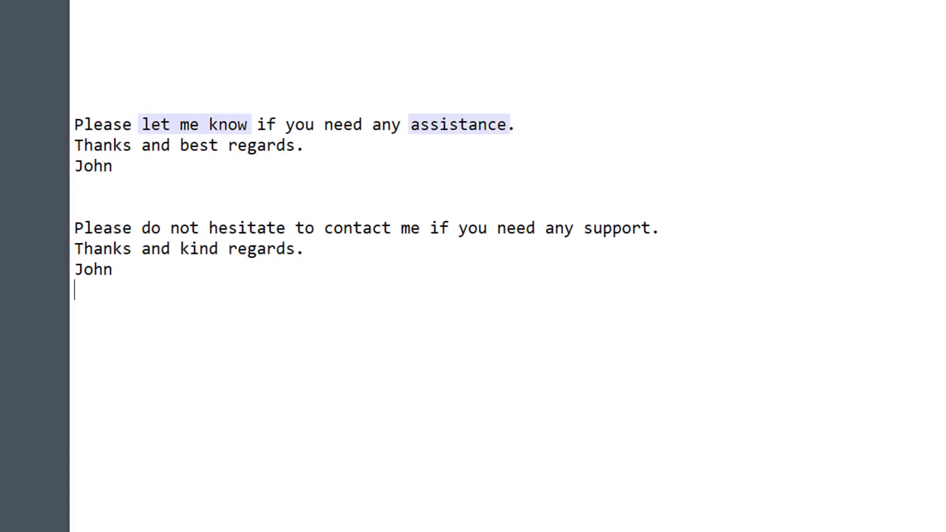
double_click(197, 146)
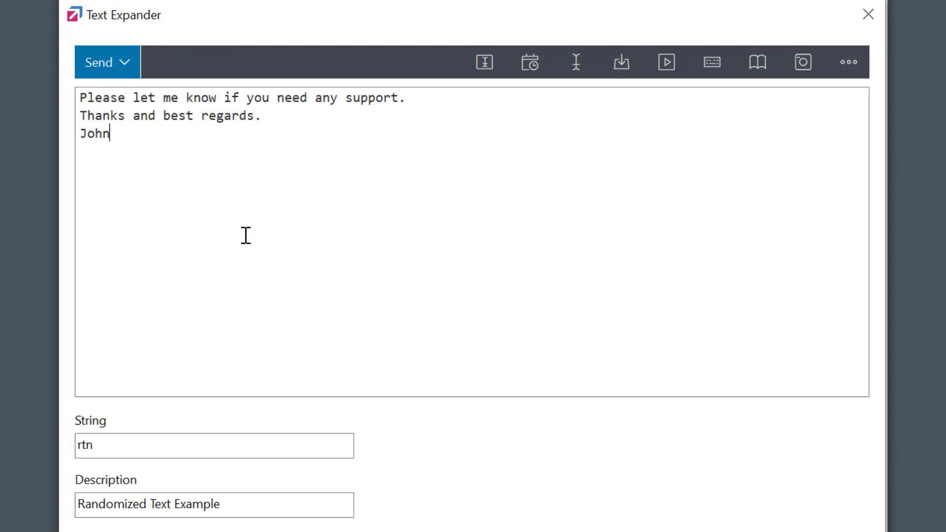
mouse_move(369, 97)
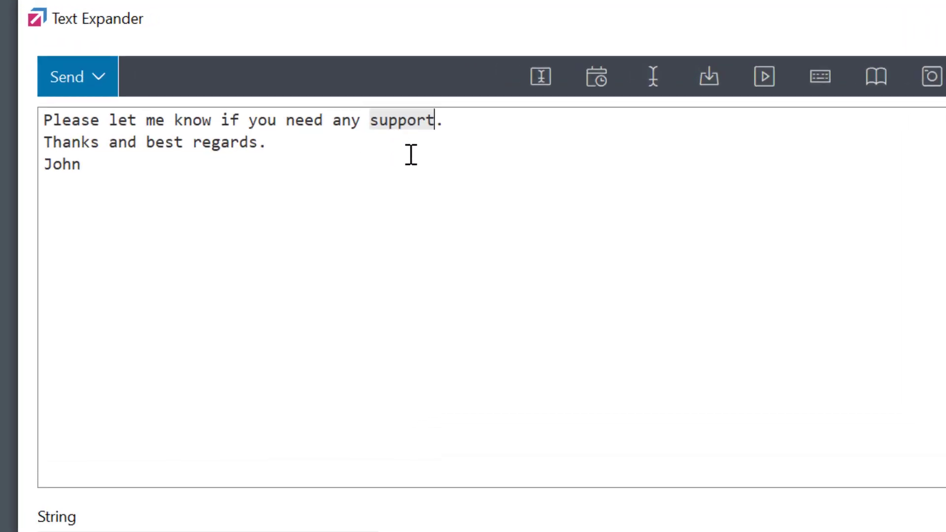
Replace 'support' with the spintax {support|assistance} in the phrase text
text({su)
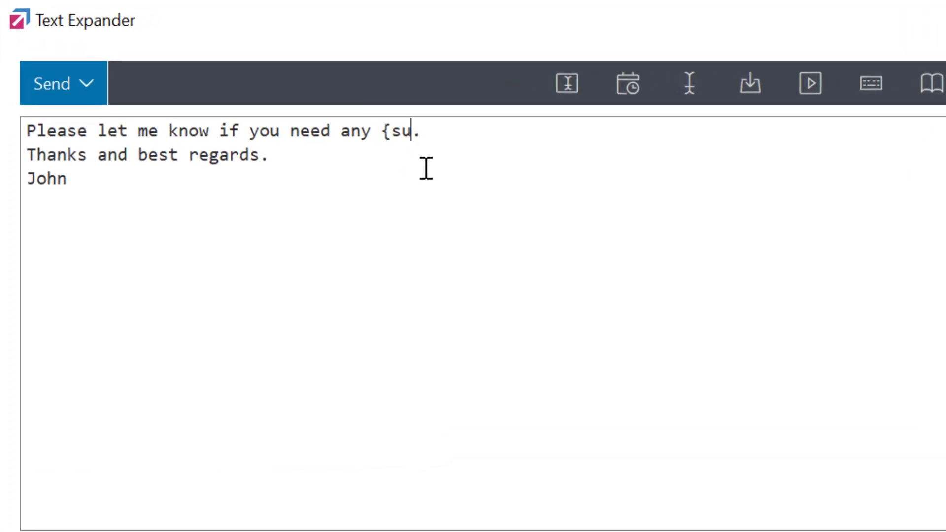
text(pport|)
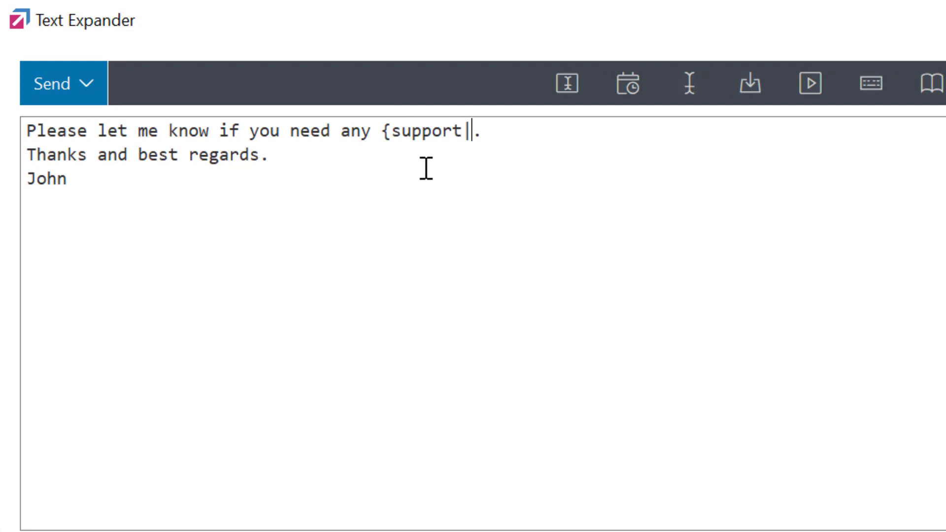
text(assistance})
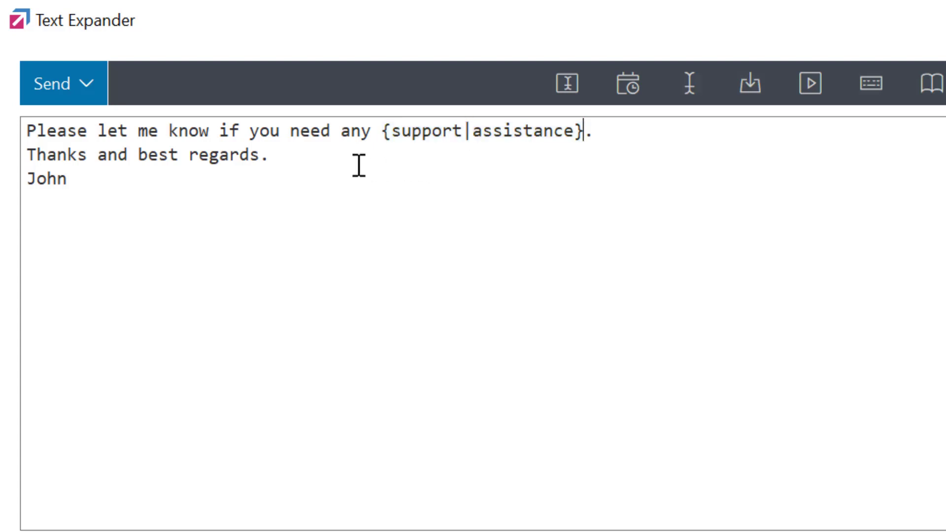
Change the sign-off 'best' to {best|kind} regards
double_click(150, 155)
text({)
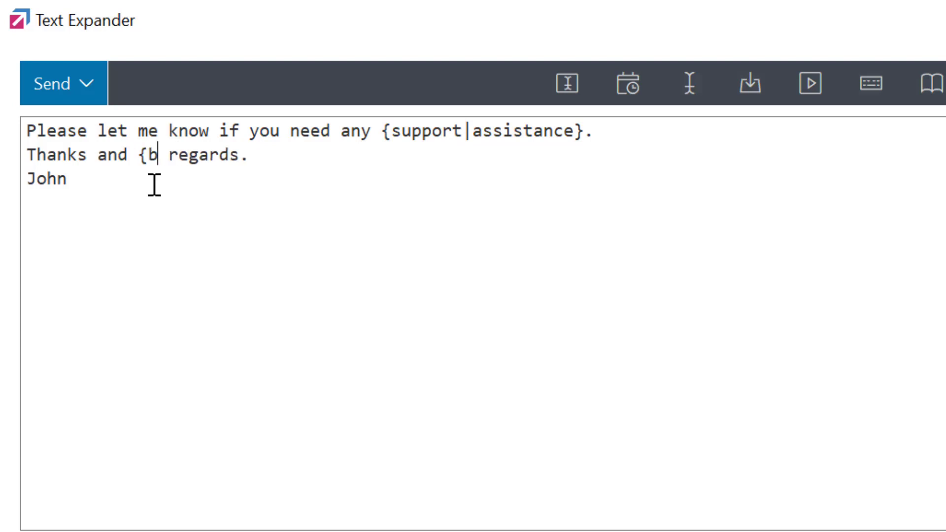
text(est|kind})
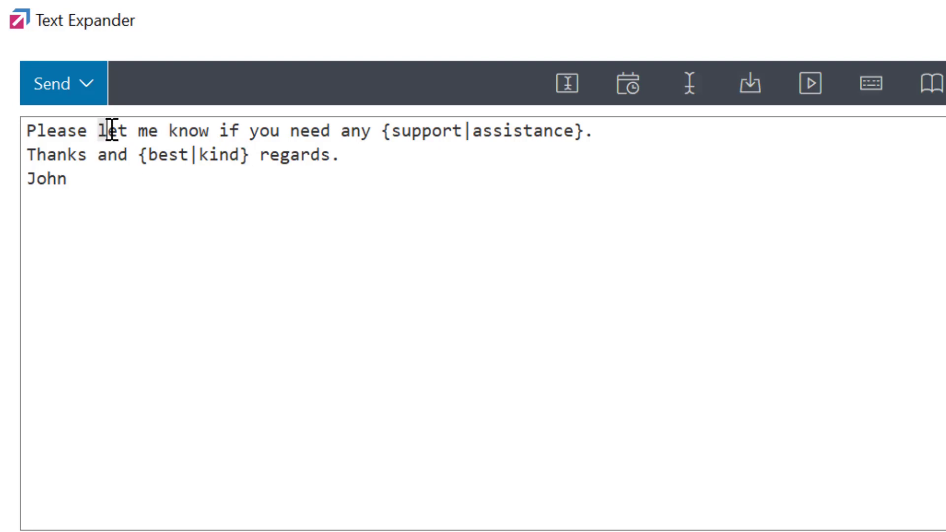
Replace 'let me know' with alternatives like contact me, do not hesitate, feel free
drag(94, 131, 218, 131)
text({)
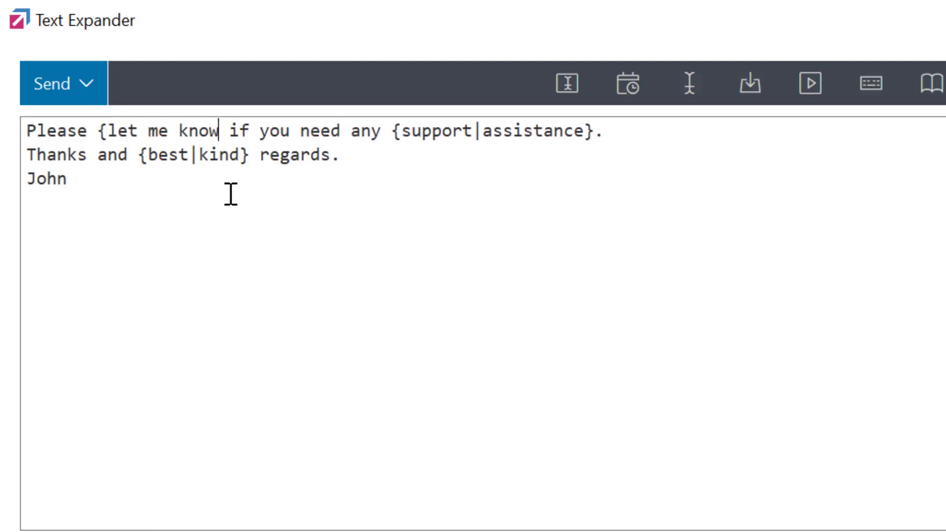
text(|contact me})
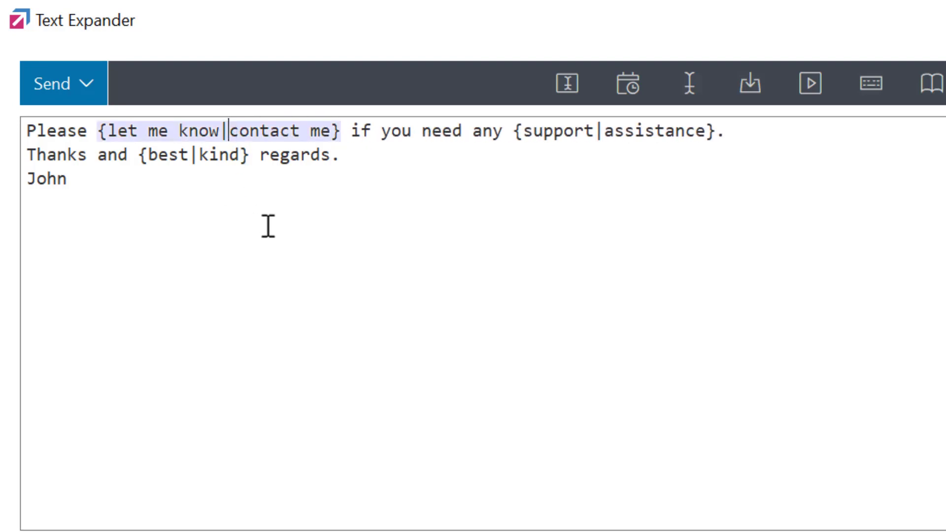
text({do not hesita)
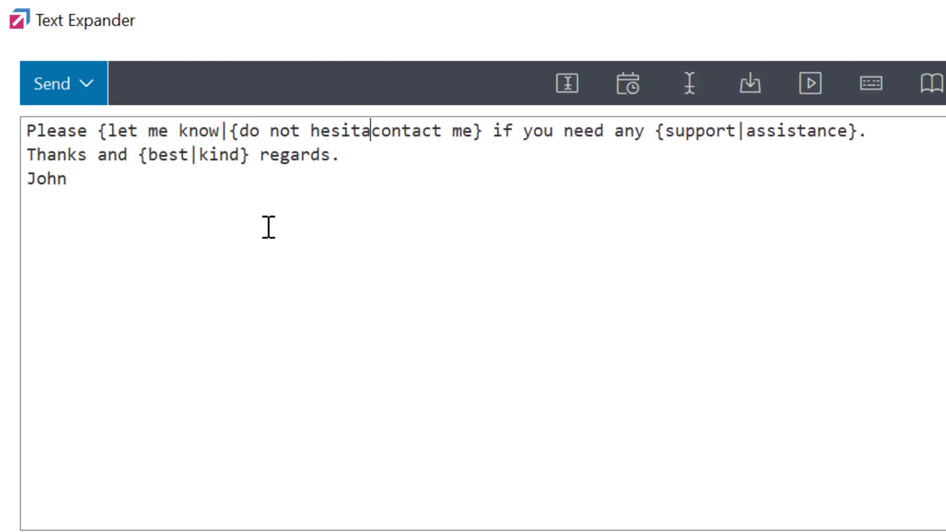
text(te to|feel f)
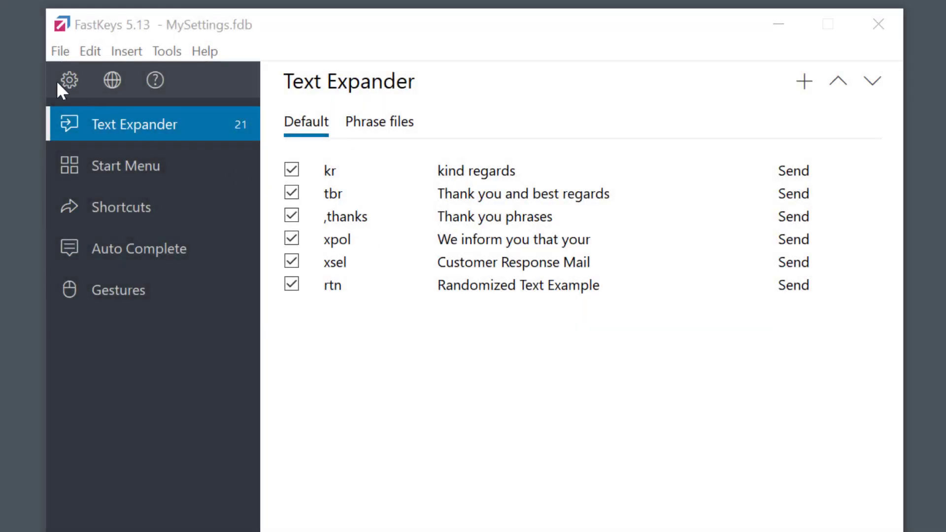
Enable random text generation syntax (Spintax) in the Text Expander preferences
click(68, 81)
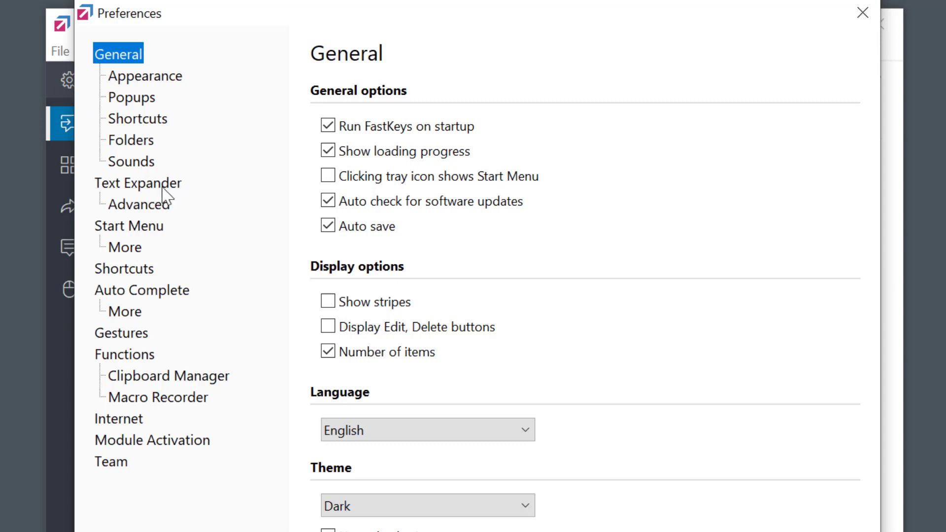
click(138, 183)
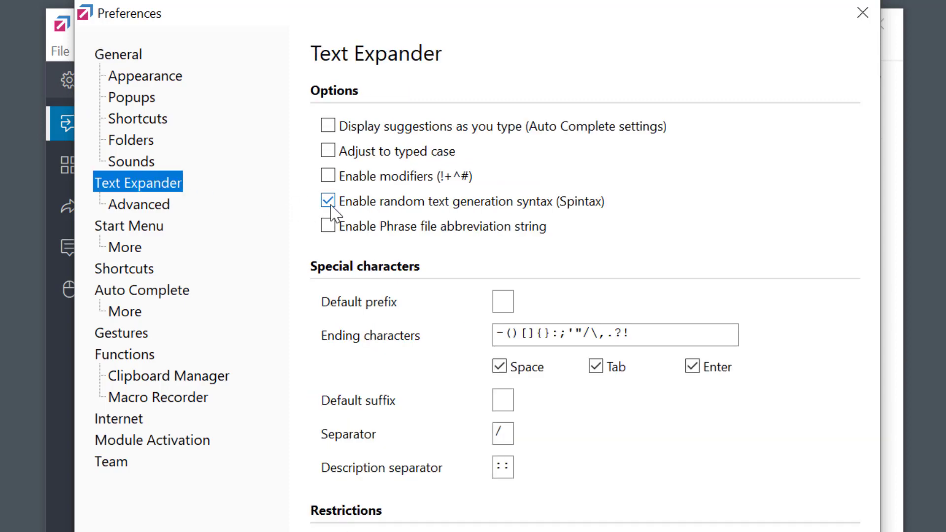
click(327, 201)
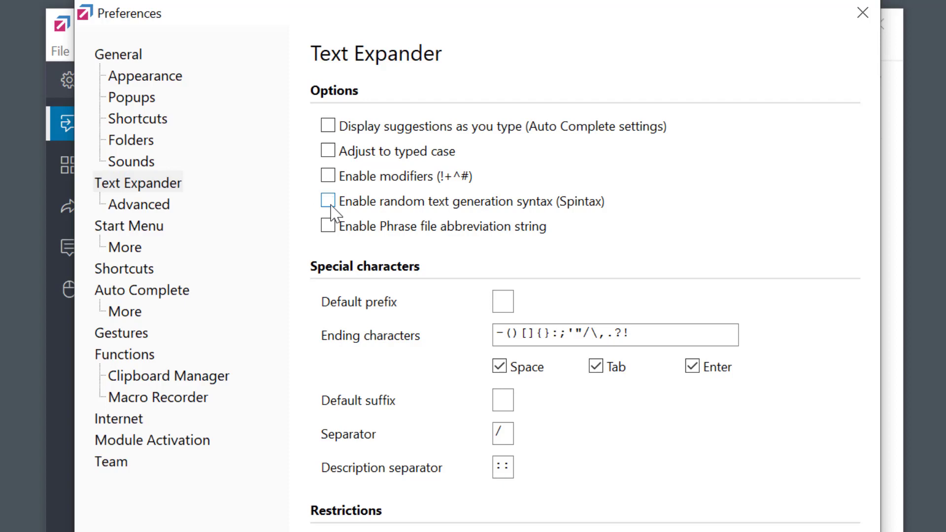
click(327, 202)
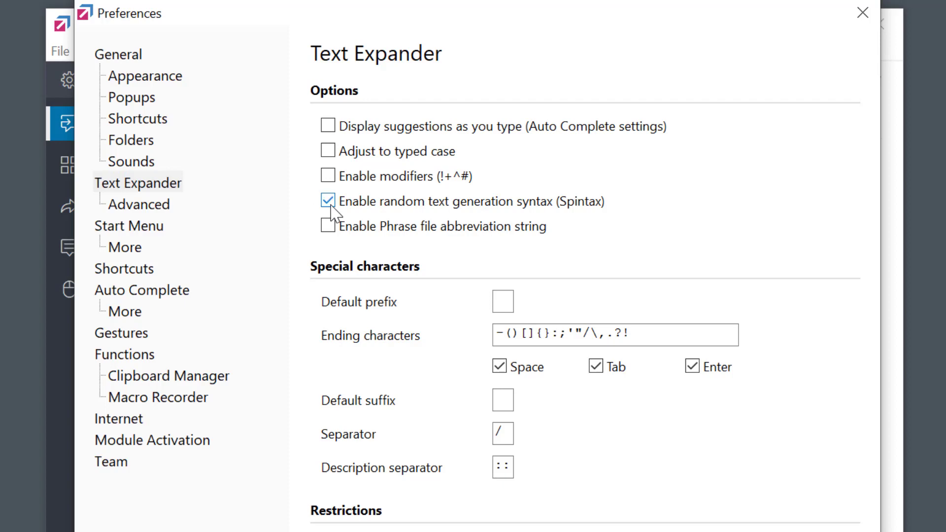